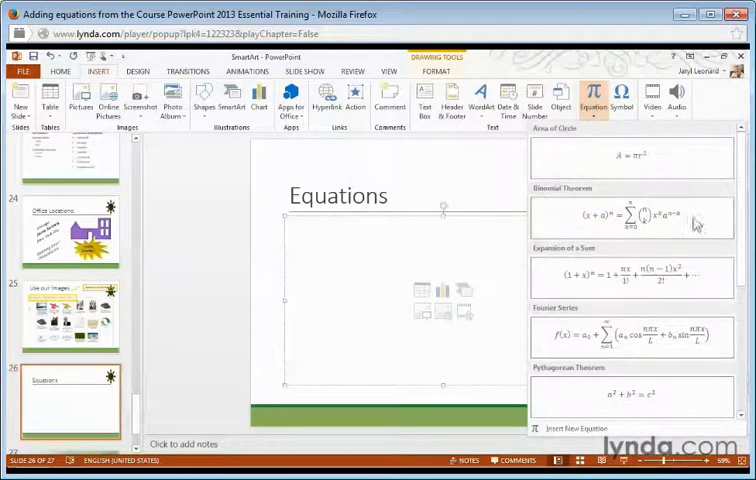
- Insert the built-in Binomial Theorem equation into the slide's content box
{"action": "scroll", "scroll_direction": "down", "scroll_amount": 3}
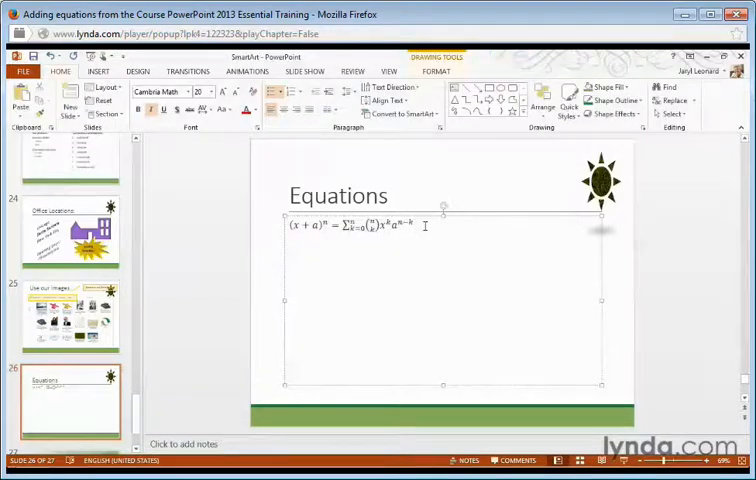
- Append an equals sign after the binomial theorem and expand the Symbols gallery
{"action": "left_click", "coordinate": [96, 71]}
{"action": "type", "text": " ="}
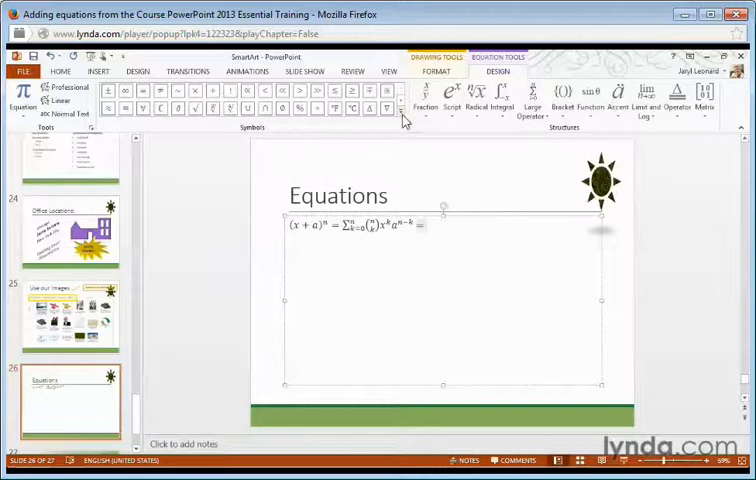
{"action": "left_click", "coordinate": [402, 116]}
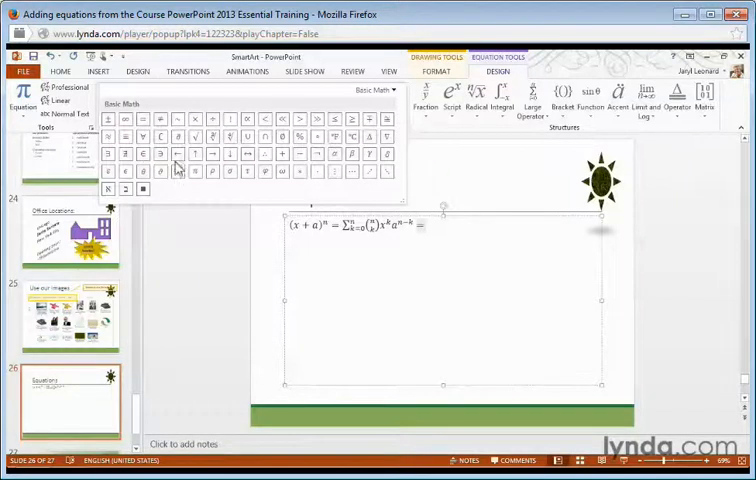
- Switch the equation symbol set from Basic Math to Geometry
{"action": "left_click", "coordinate": [374, 90]}
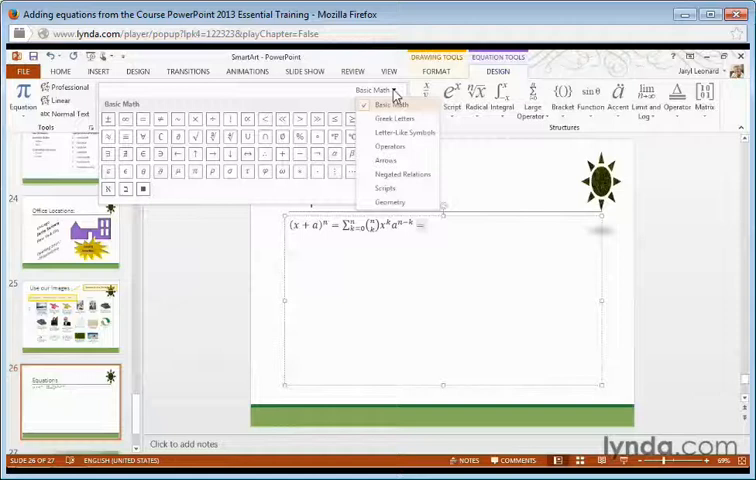
{"action": "mouse_move", "coordinate": [400, 118]}
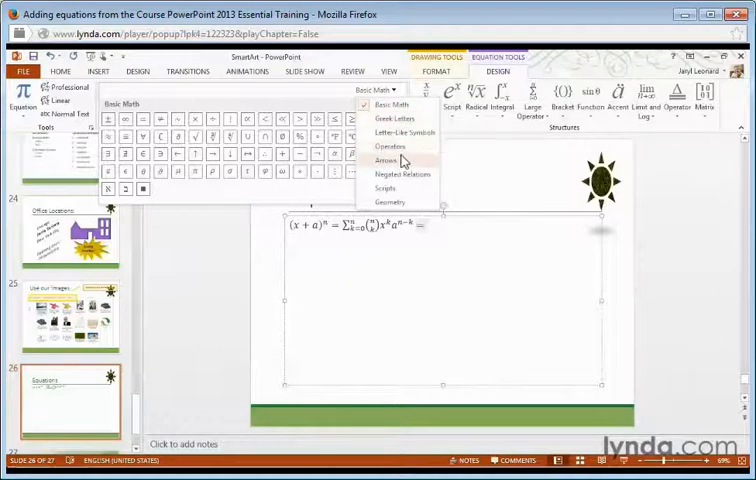
{"action": "left_click", "coordinate": [390, 188]}
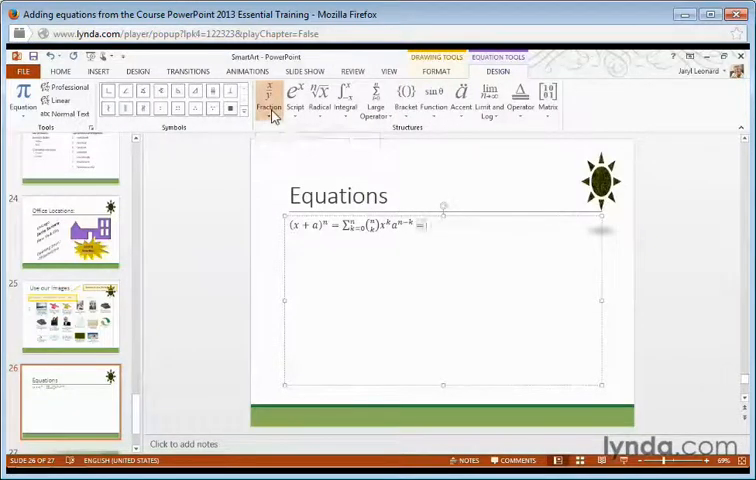
- Browse the Fraction, Script and Integral galleries, then start an empty line below the equation
{"action": "left_click", "coordinate": [270, 95]}
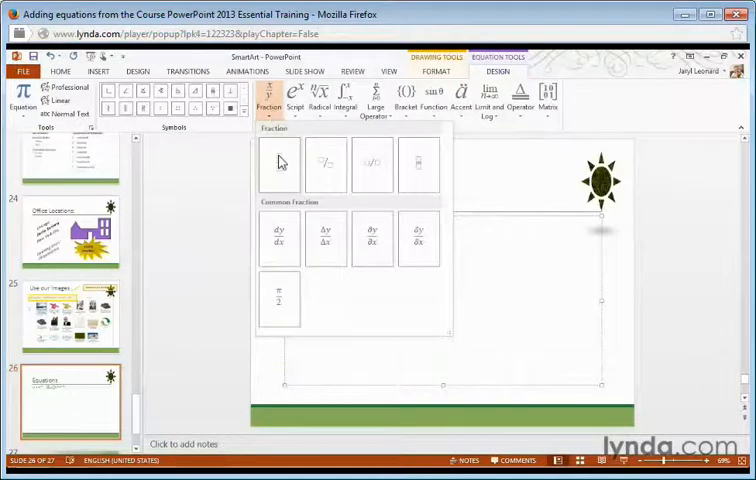
{"action": "mouse_move", "coordinate": [373, 165]}
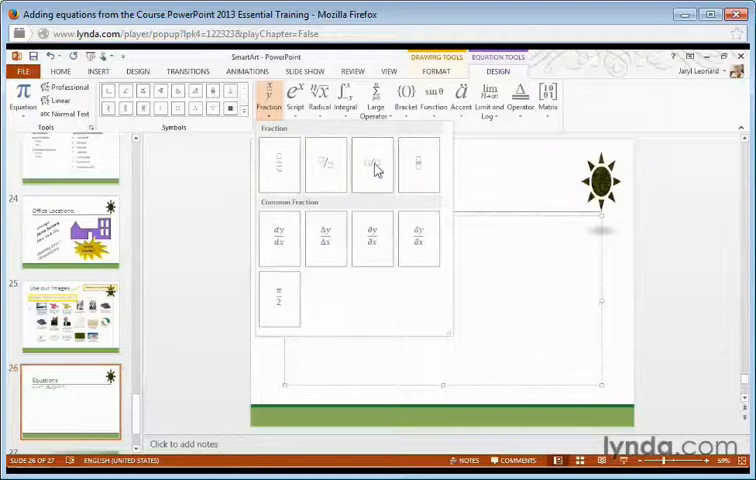
{"action": "left_click", "coordinate": [290, 100]}
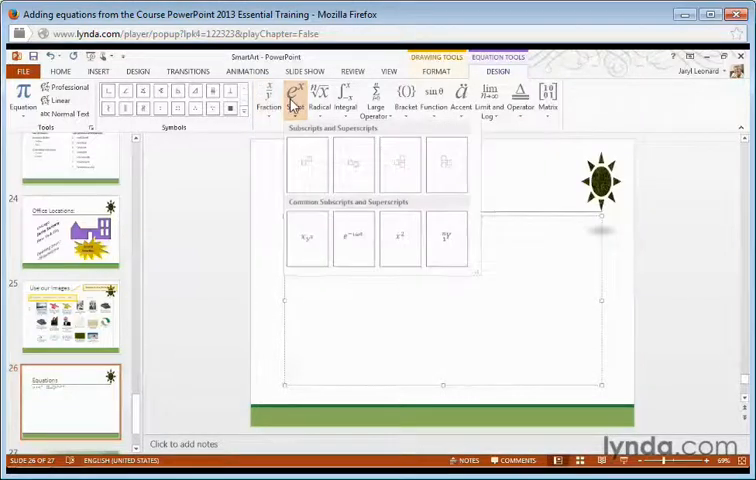
{"action": "left_click", "coordinate": [338, 95]}
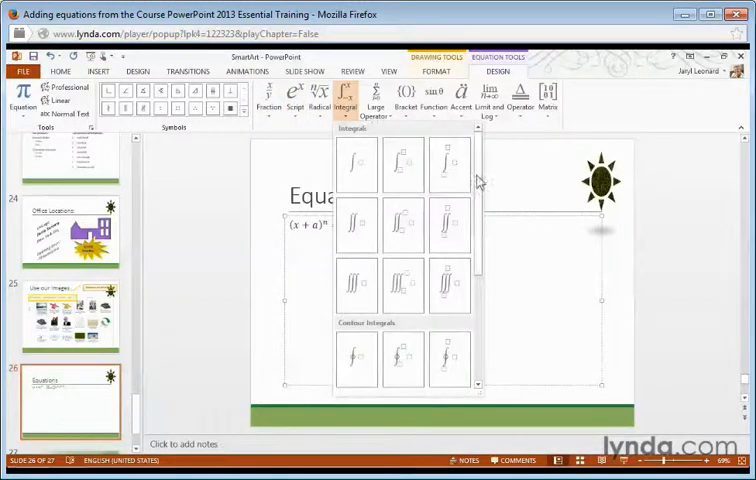
{"action": "scroll", "scroll_direction": "down", "scroll_amount": 3}
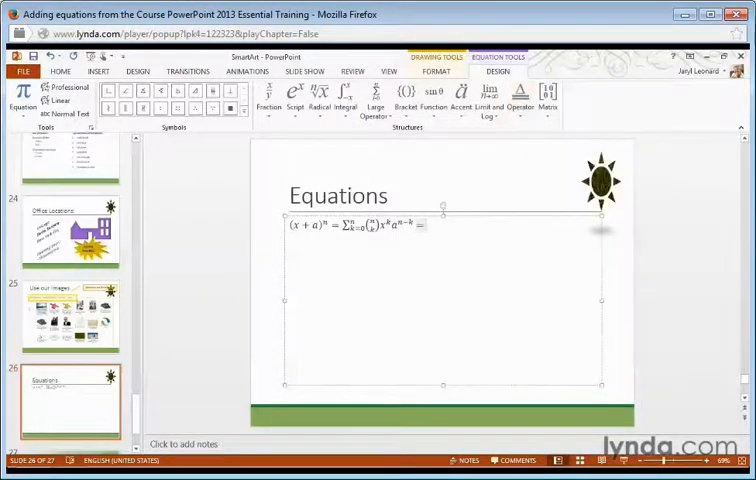
{"action": "left_click", "coordinate": [60, 71]}
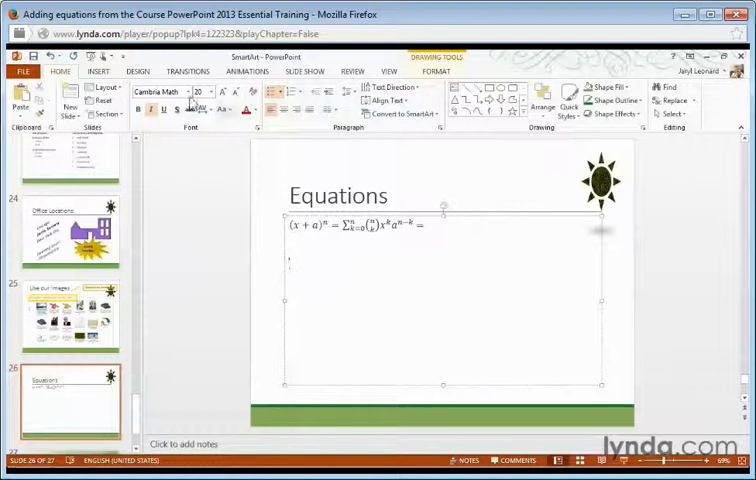
- Insert a new blank equation on the line below the binomial theorem
{"action": "left_click", "coordinate": [98, 71]}
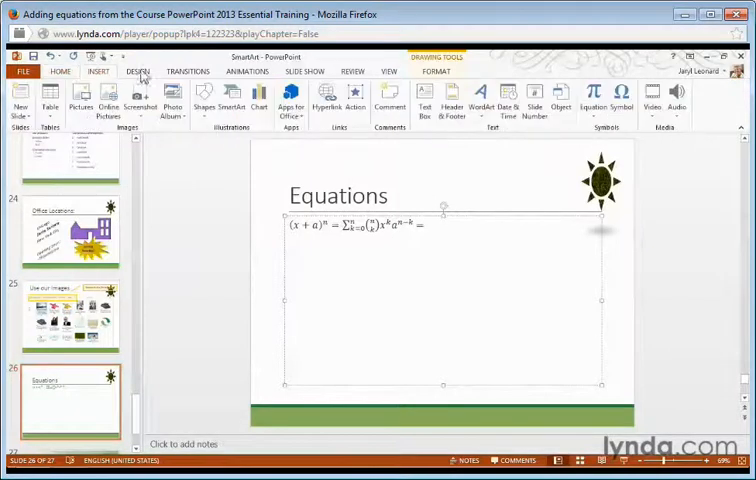
{"action": "left_click", "coordinate": [594, 95]}
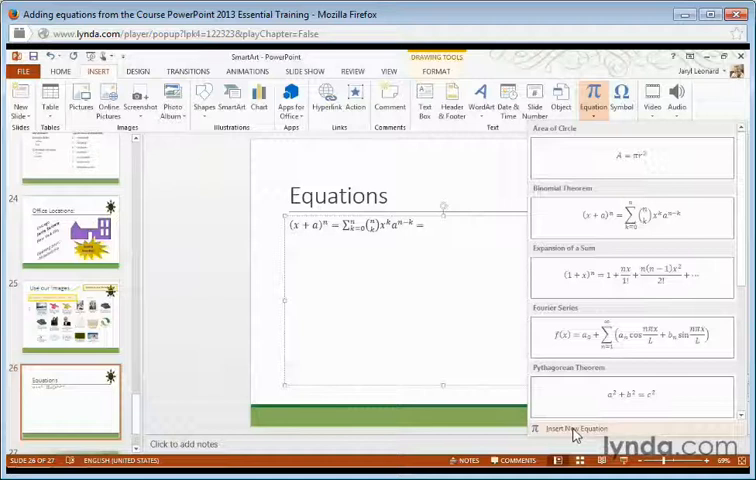
{"action": "left_click", "coordinate": [578, 428]}
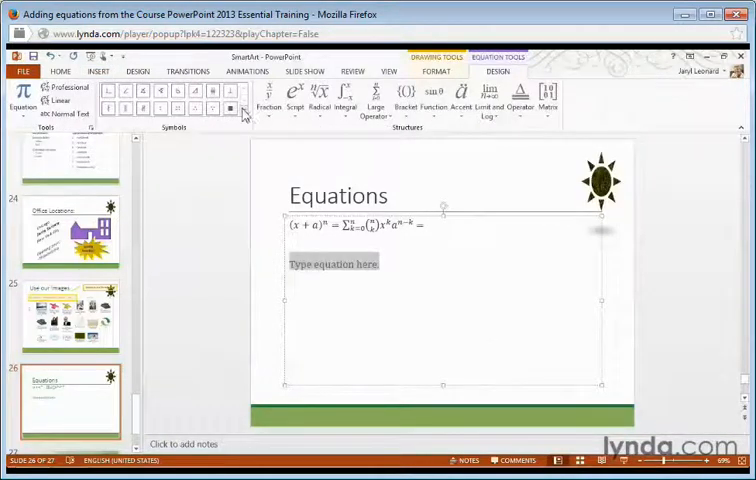
{"action": "left_click", "coordinate": [244, 107]}
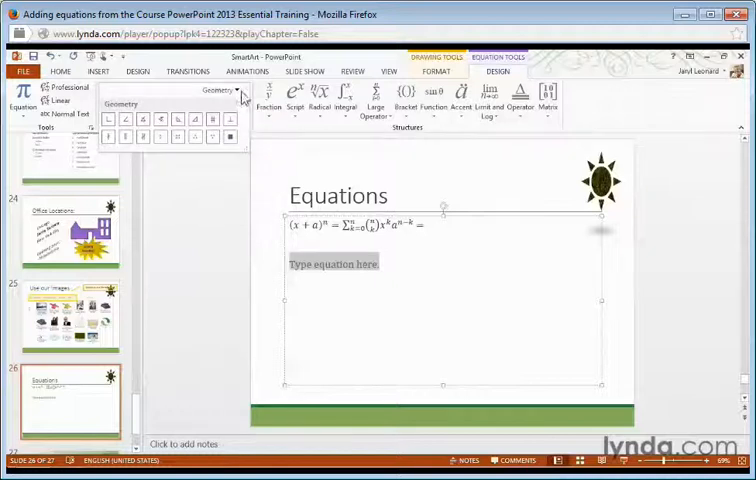